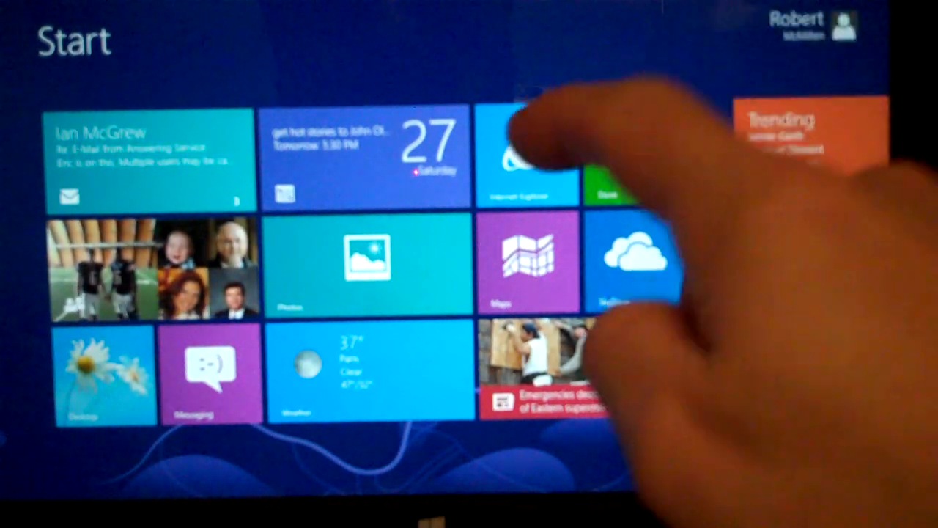
Step: Bring up the charms bar with the date and time panel over the Start screen
{"action": "left_click", "coordinate": [529, 154]}
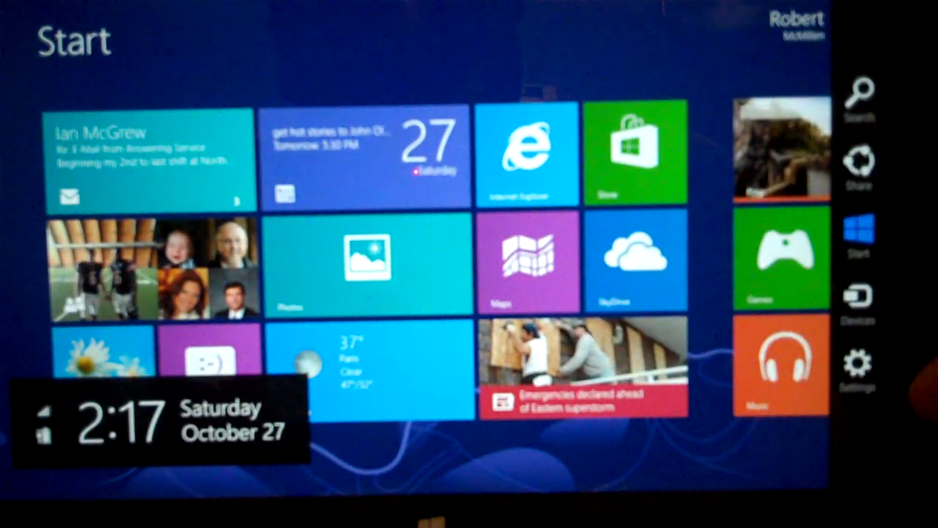
Step: Open the Settings pane and choose Keyboard to show the touch keyboard
{"action": "left_click", "coordinate": [858, 366]}
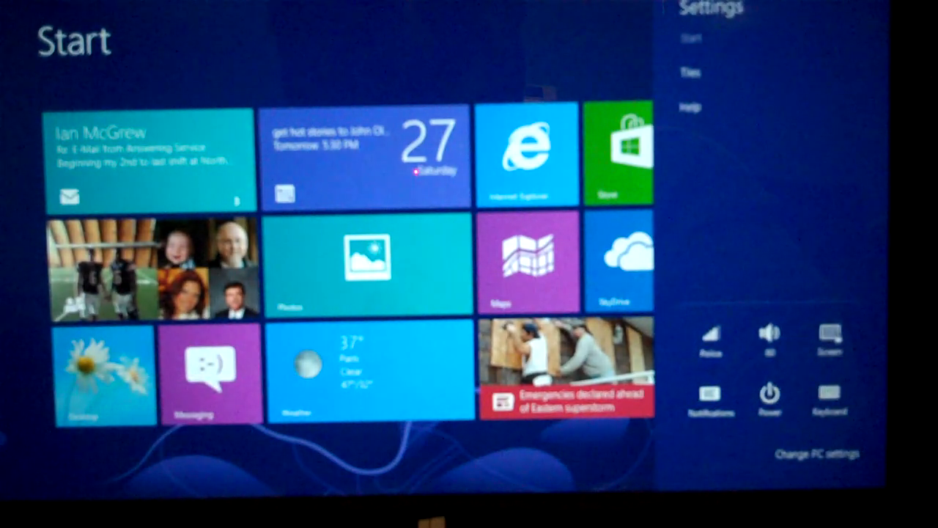
{"action": "left_click", "coordinate": [830, 395]}
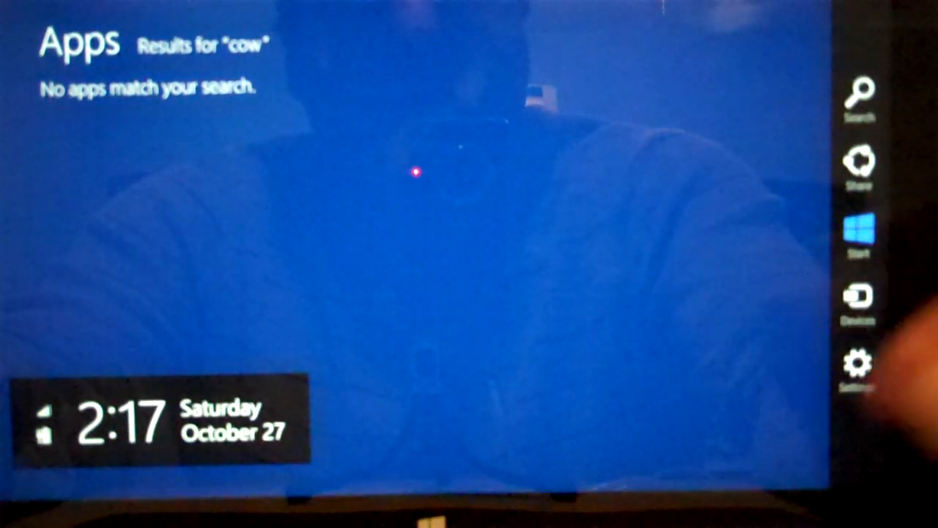
Step: Open the Settings charm pane over the 'cow' app search results
{"action": "left_click", "coordinate": [859, 363]}
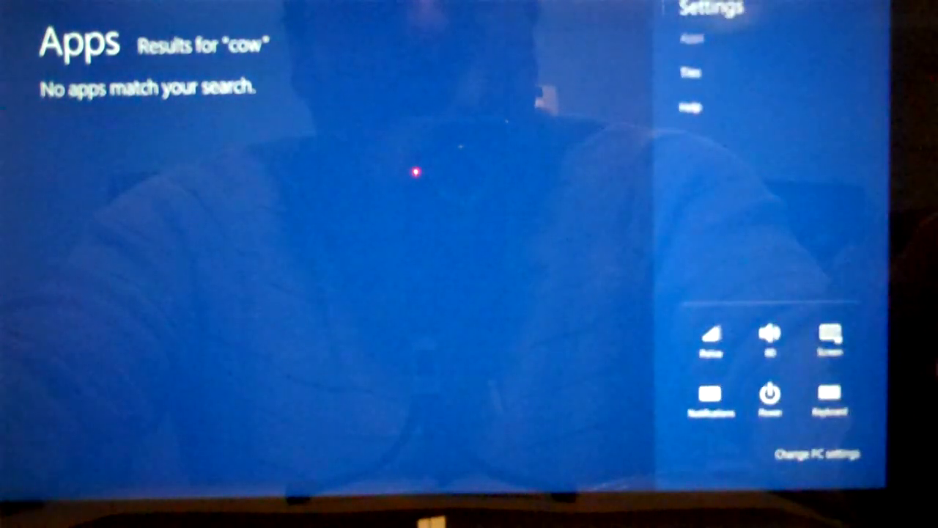